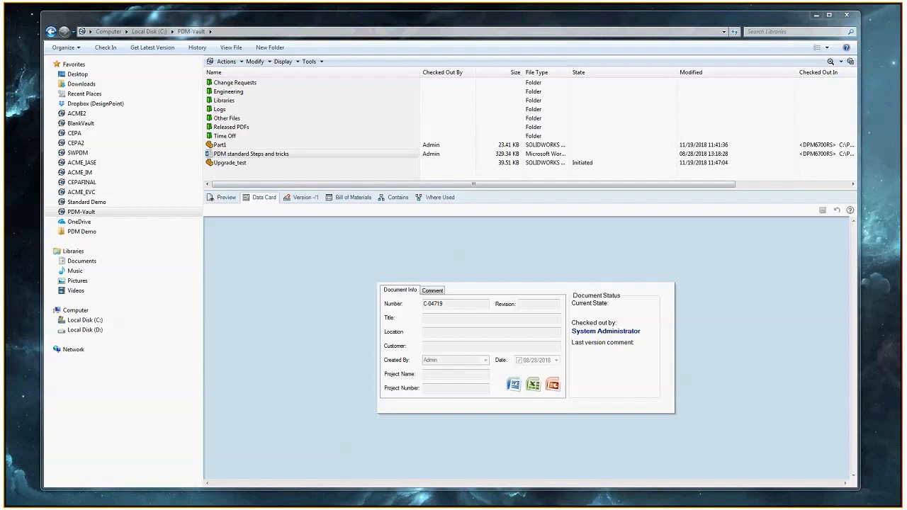
pyautogui.moveTo(515, 271)
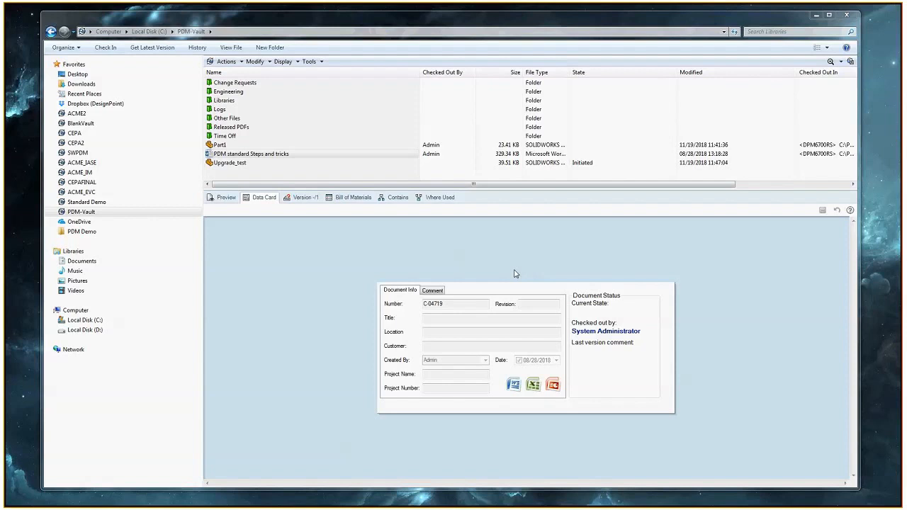
pyautogui.moveTo(535, 360)
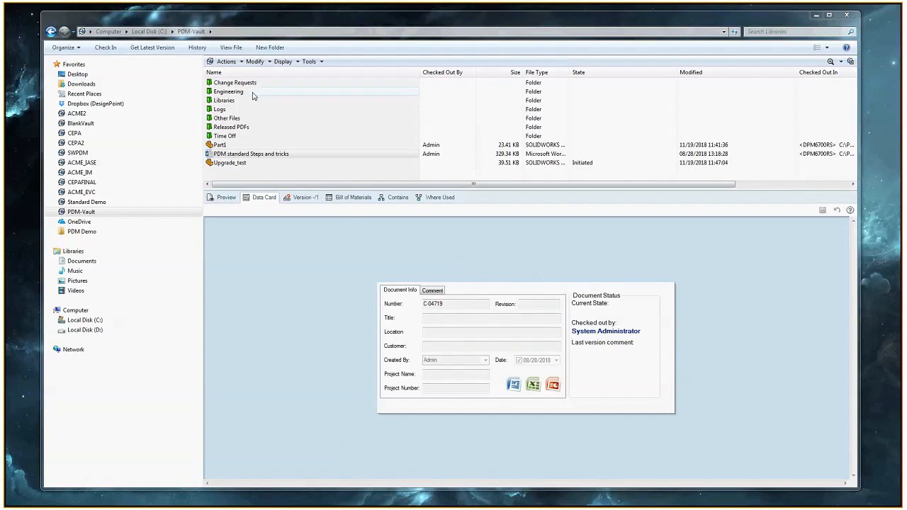
# Drill down through Engineering and 4250 - Hand Truck into the CAD files folder.
pyautogui.doubleClick(227, 90)
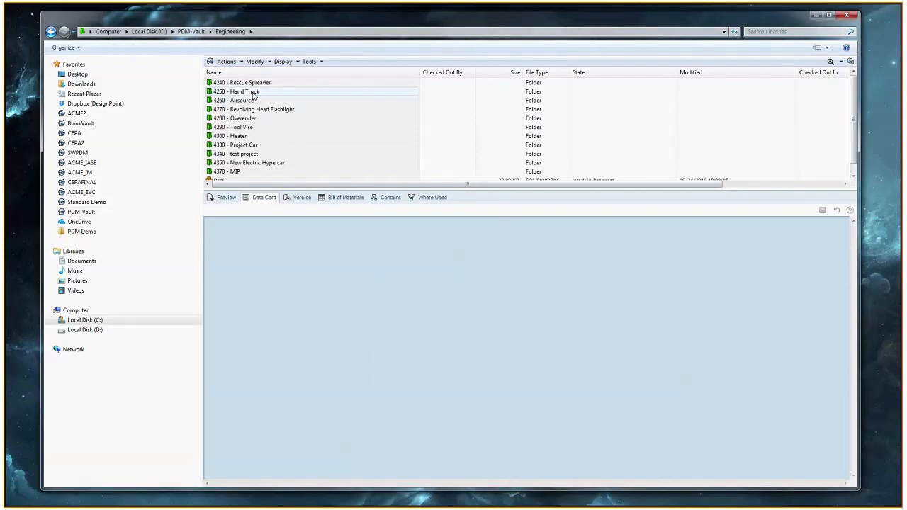
pyautogui.doubleClick(238, 91)
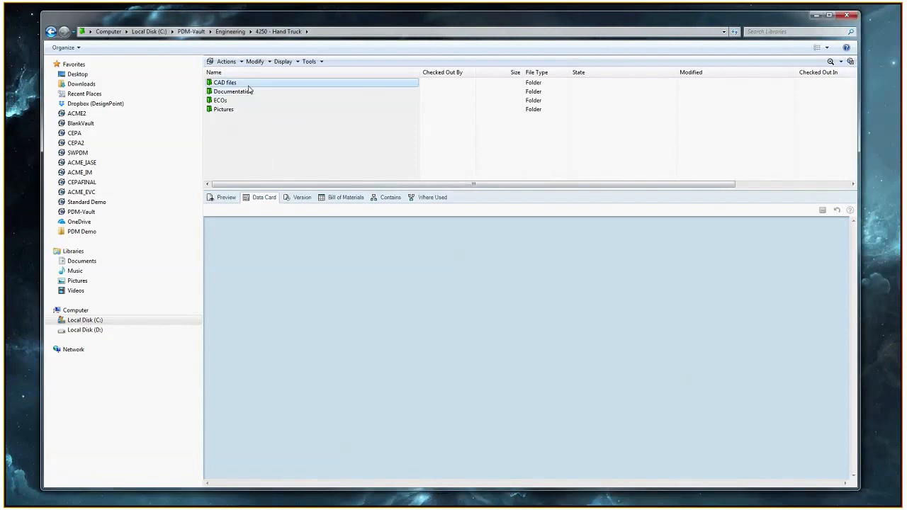
pyautogui.doubleClick(223, 83)
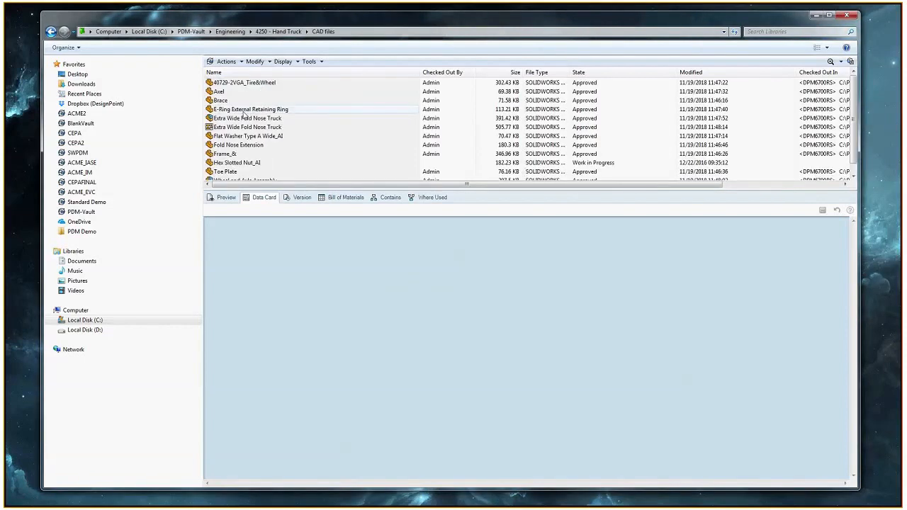
# Select the E-Ring External Retaining Ring to show its data card with part number C-02645.
pyautogui.click(253, 109)
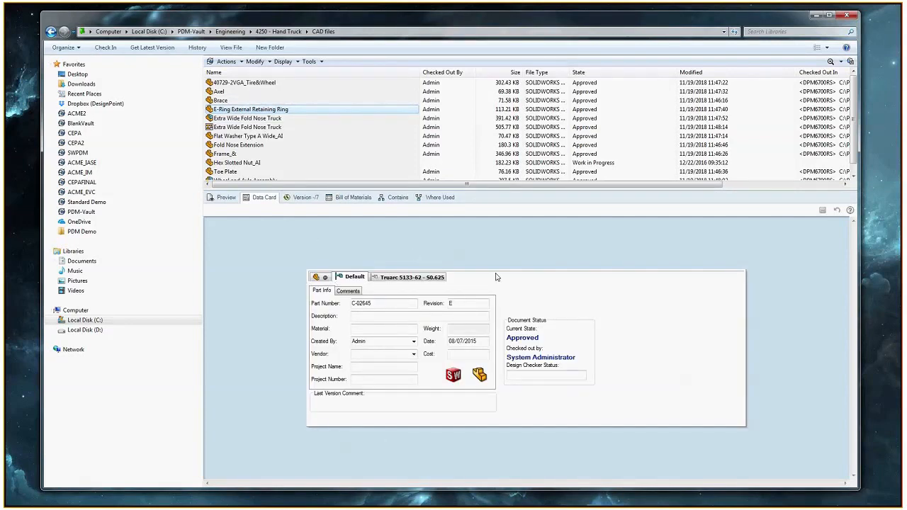
pyautogui.moveTo(425, 263)
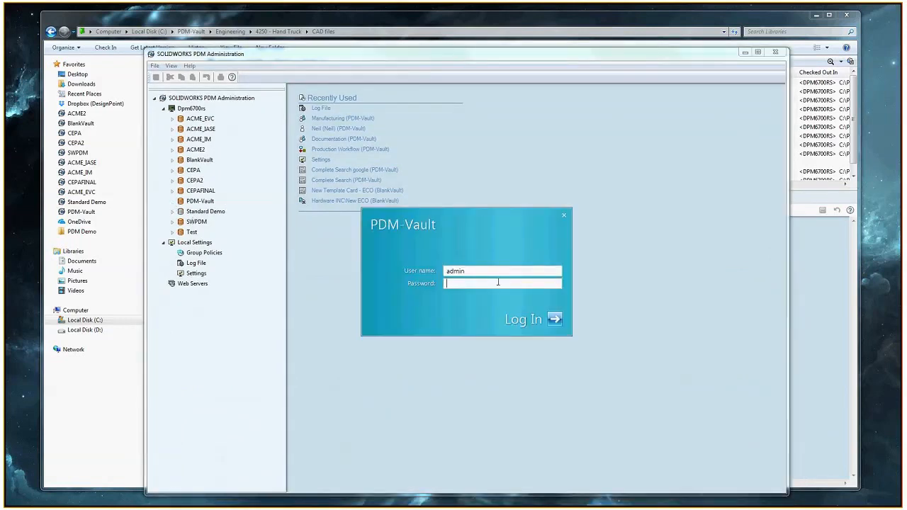
# Enter the admin password and log in to PDM-Vault.
pyautogui.write('•')
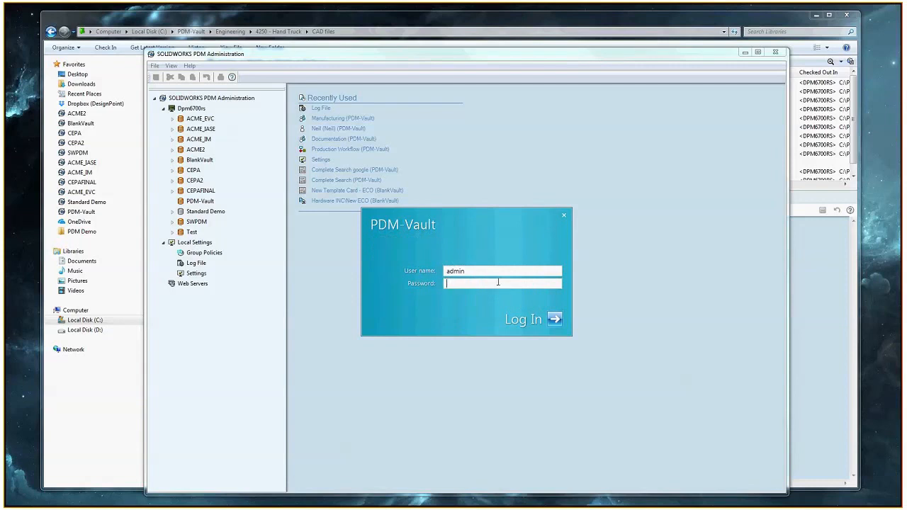
pyautogui.click(535, 319)
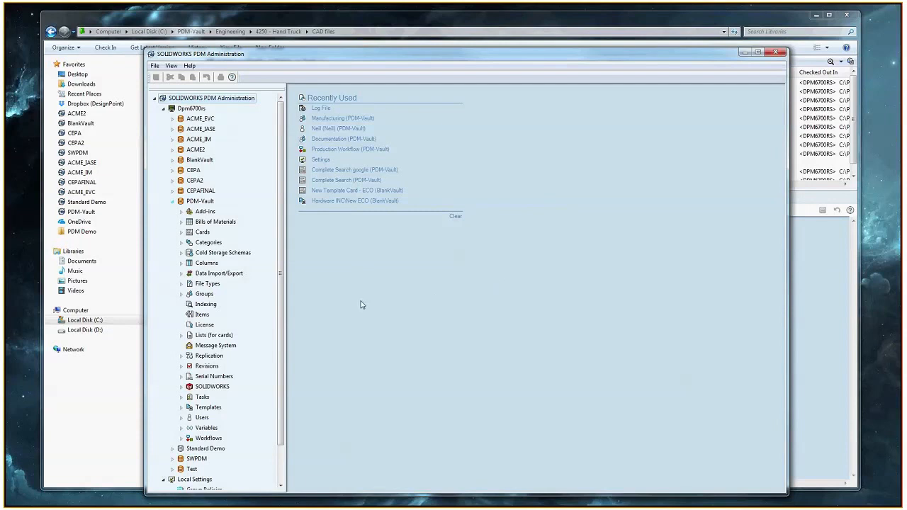
pyautogui.moveTo(348, 289)
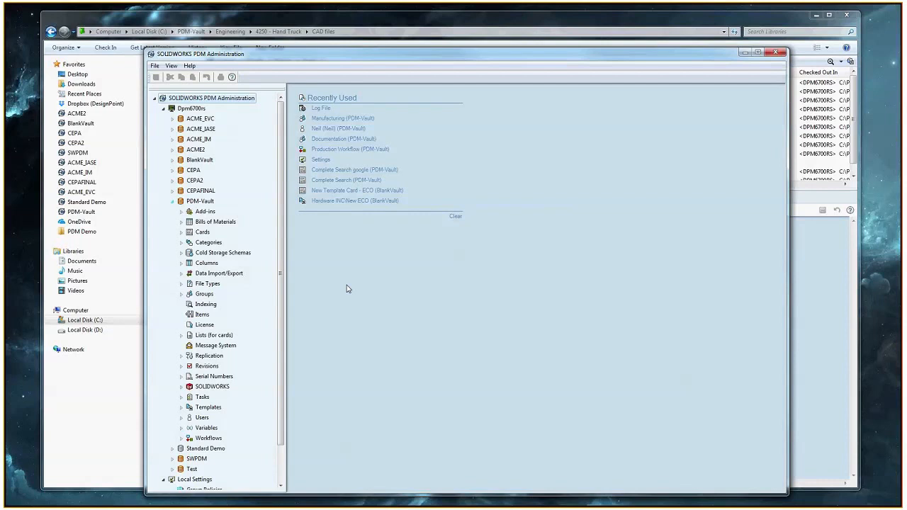
pyautogui.moveTo(183, 234)
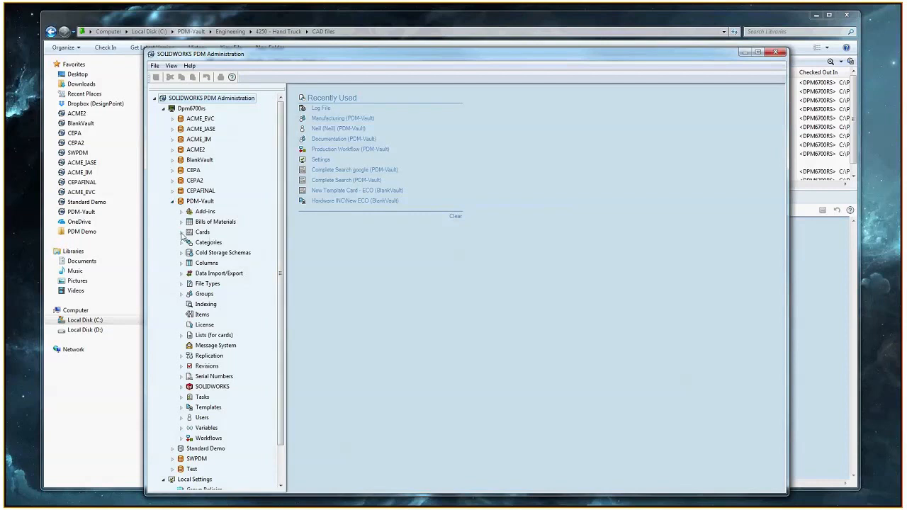
# Expand Cards > File Cards and open the SolidWorks Part Card (sldprt).
pyautogui.click(182, 232)
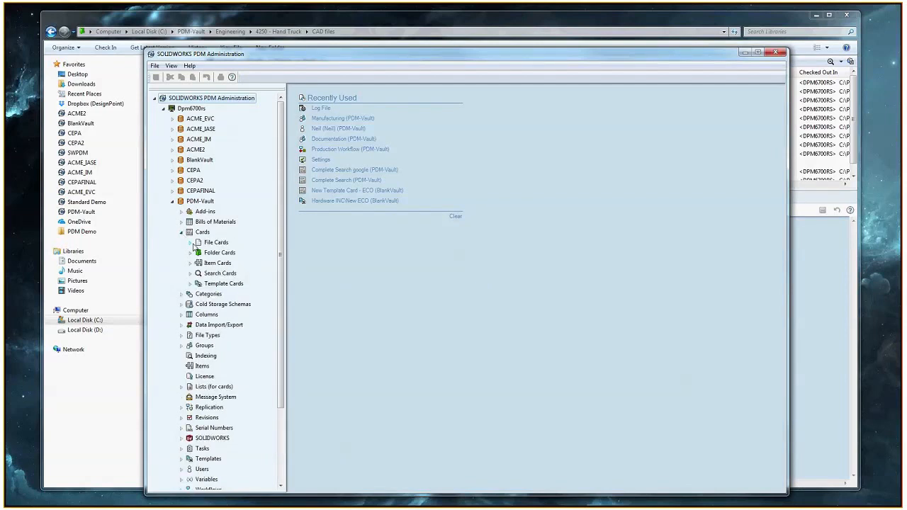
pyautogui.click(197, 242)
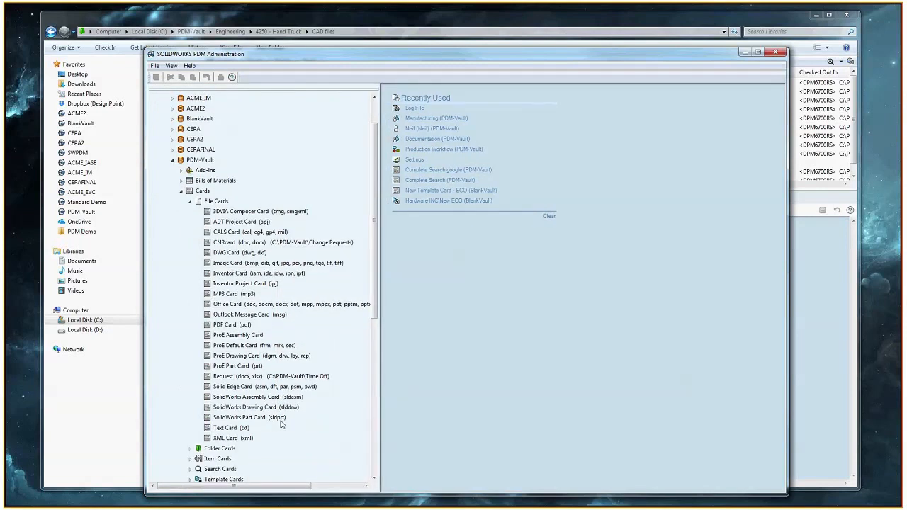
pyautogui.moveTo(256, 420)
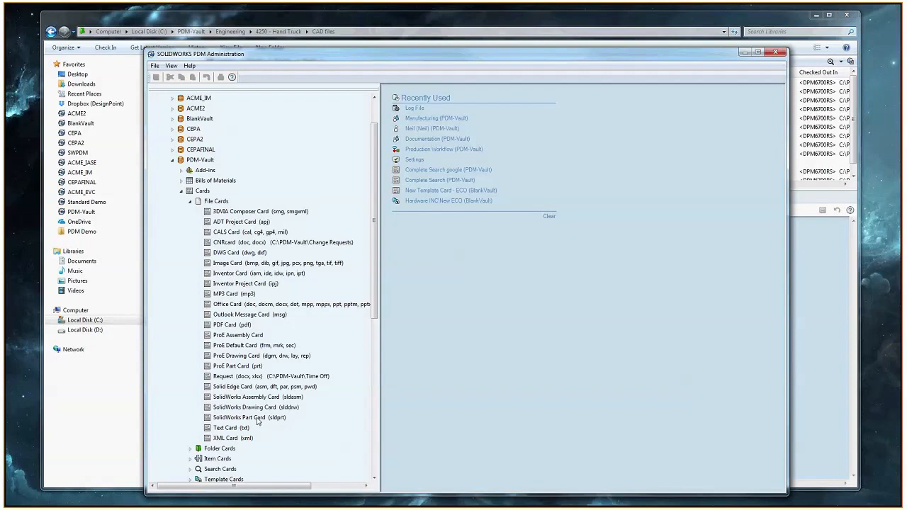
pyautogui.doubleClick(239, 417)
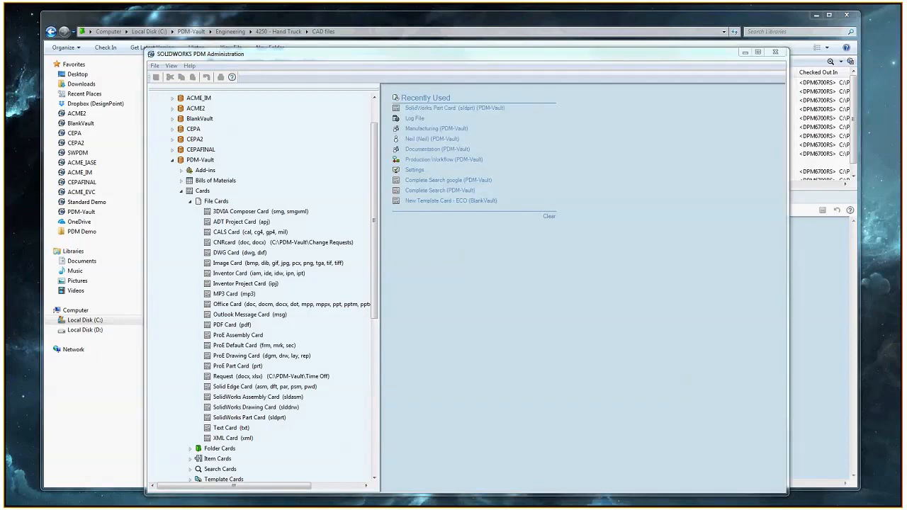
# Open the Part Card in Card Editor and inspect the Part Number field's Number variable.
pyautogui.doubleClick(249, 417)
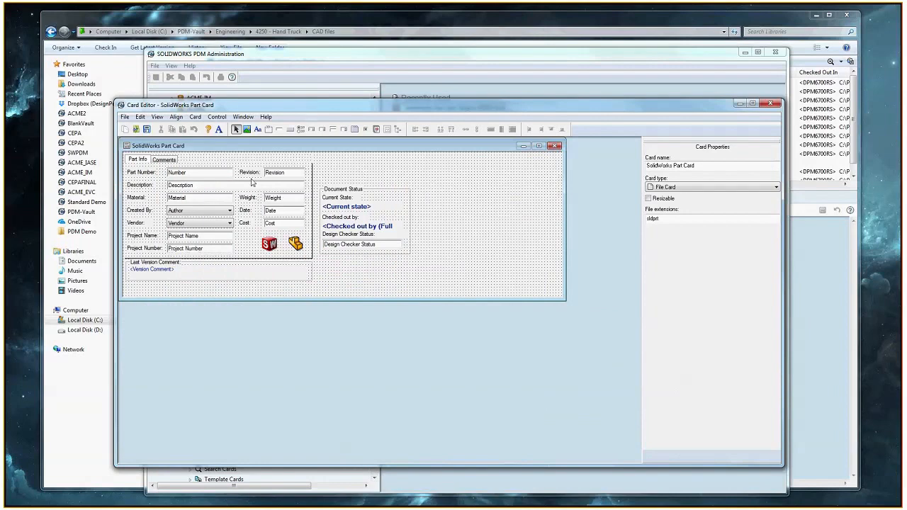
pyautogui.moveTo(767, 8)
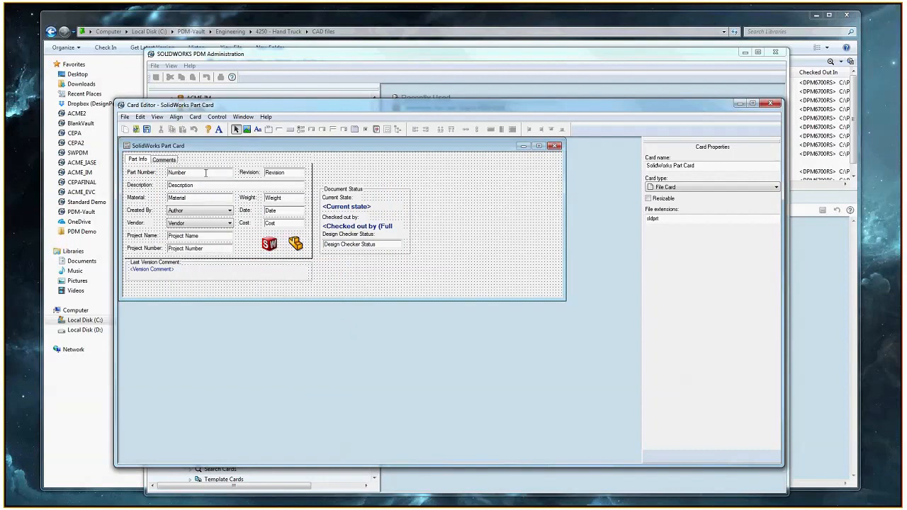
pyautogui.click(199, 173)
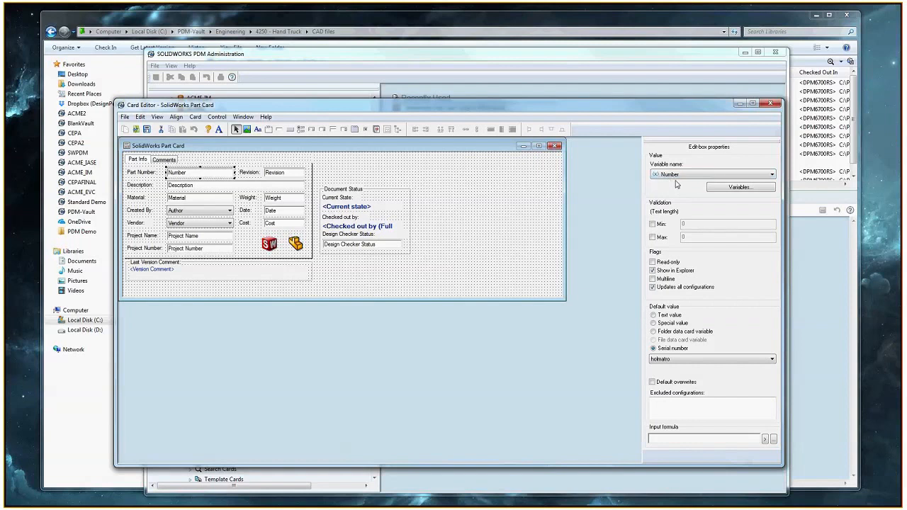
pyautogui.moveTo(219, 175)
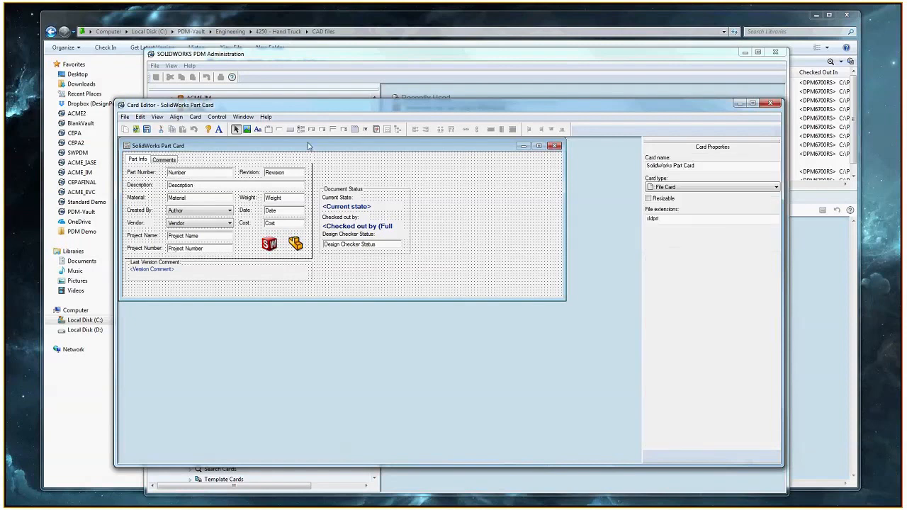
pyautogui.moveTo(216, 162)
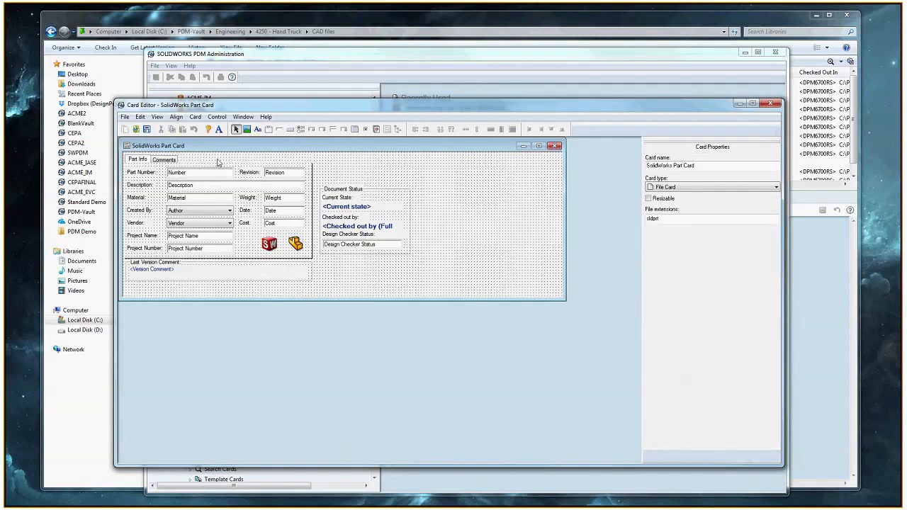
pyautogui.moveTo(280, 129)
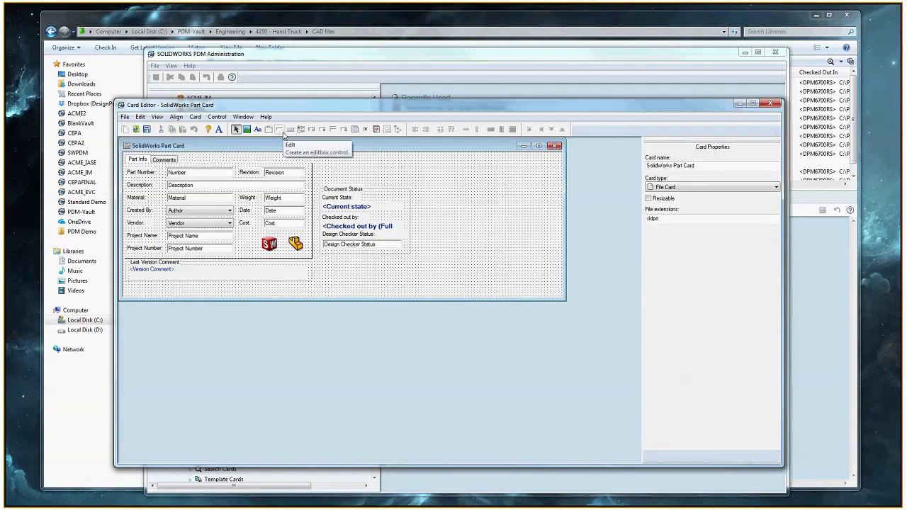
pyautogui.moveTo(318, 147)
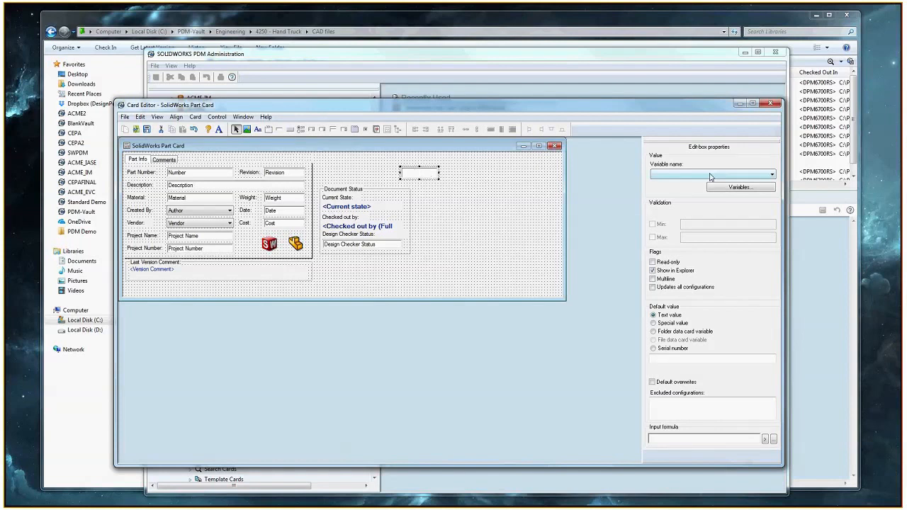
pyautogui.moveTo(696, 177)
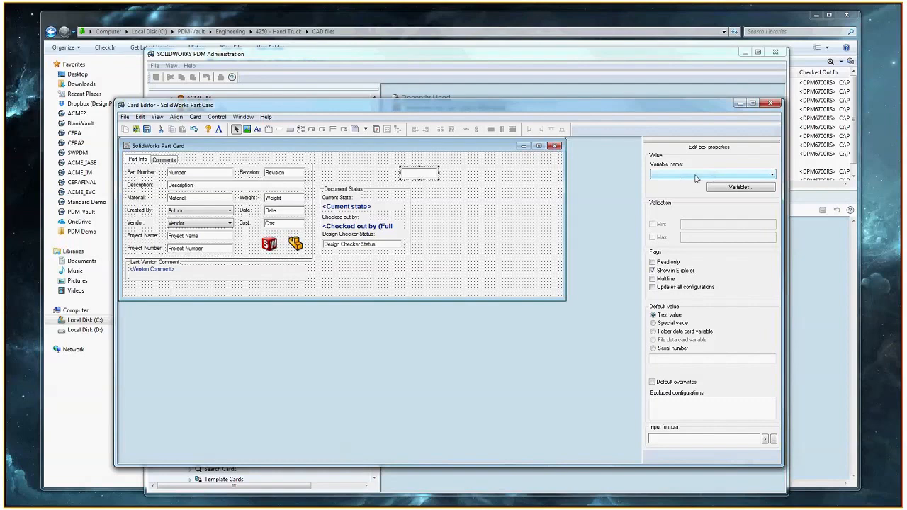
# Pick Number from the card variable list as the new edit box's variable.
pyautogui.click(771, 173)
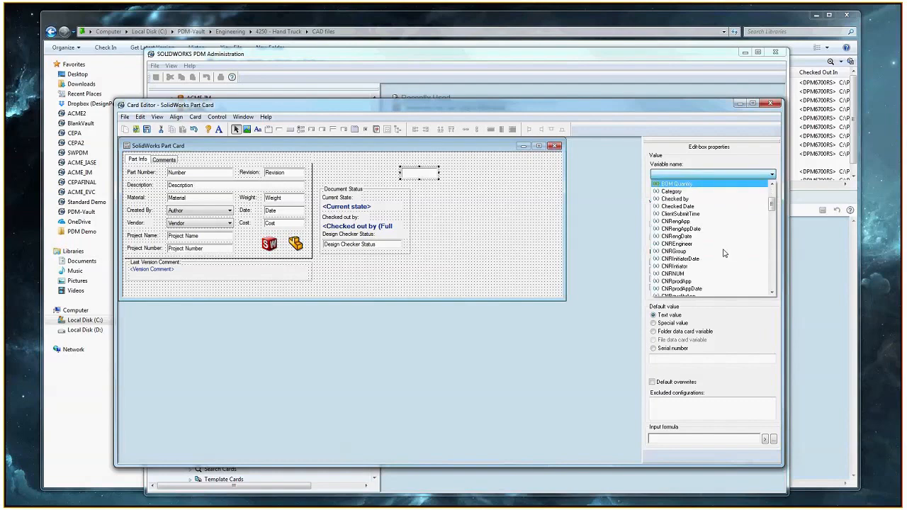
pyautogui.click(675, 243)
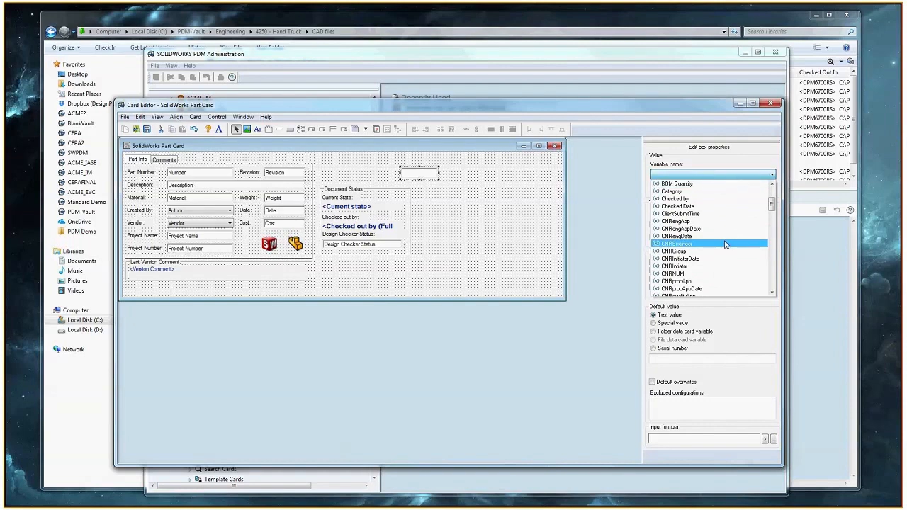
pyautogui.scroll(-3)
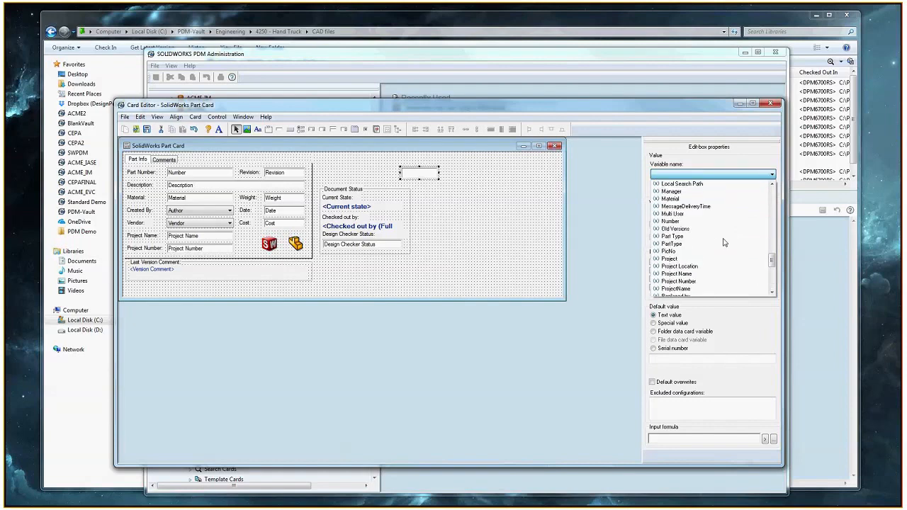
pyautogui.click(671, 220)
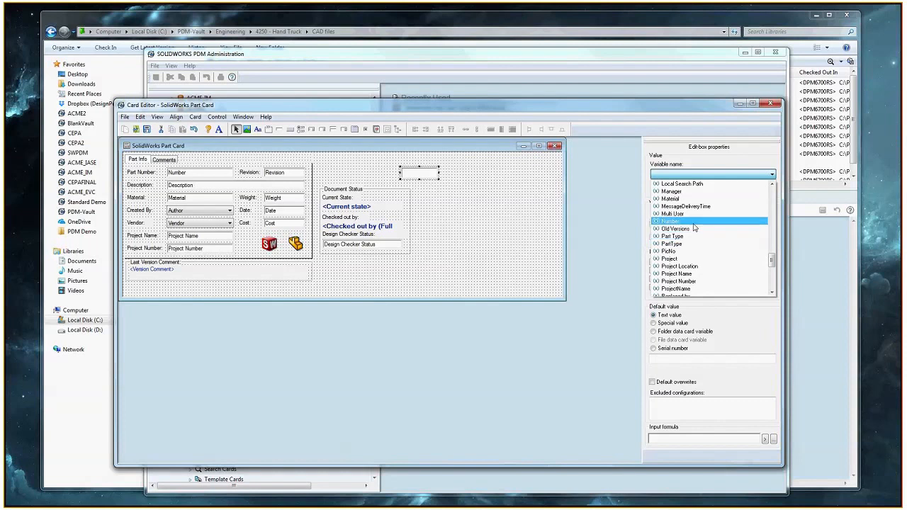
pyautogui.click(668, 220)
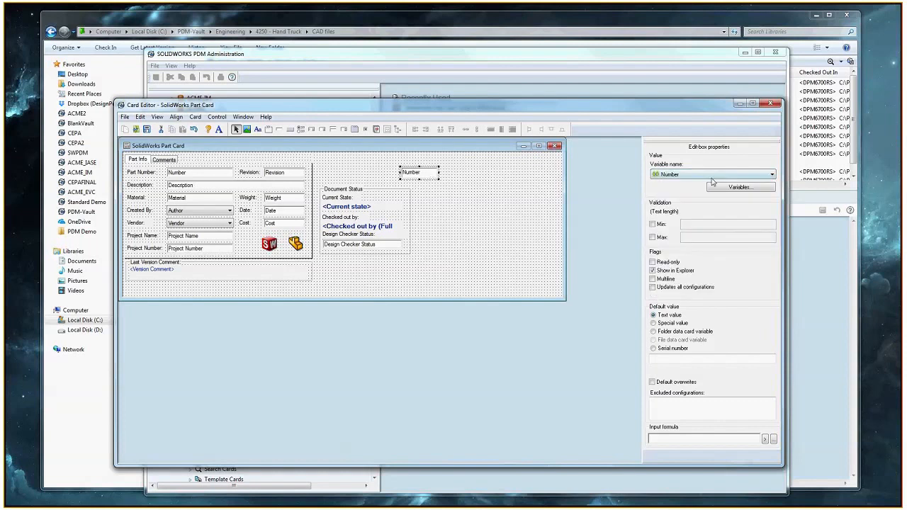
pyautogui.moveTo(451, 183)
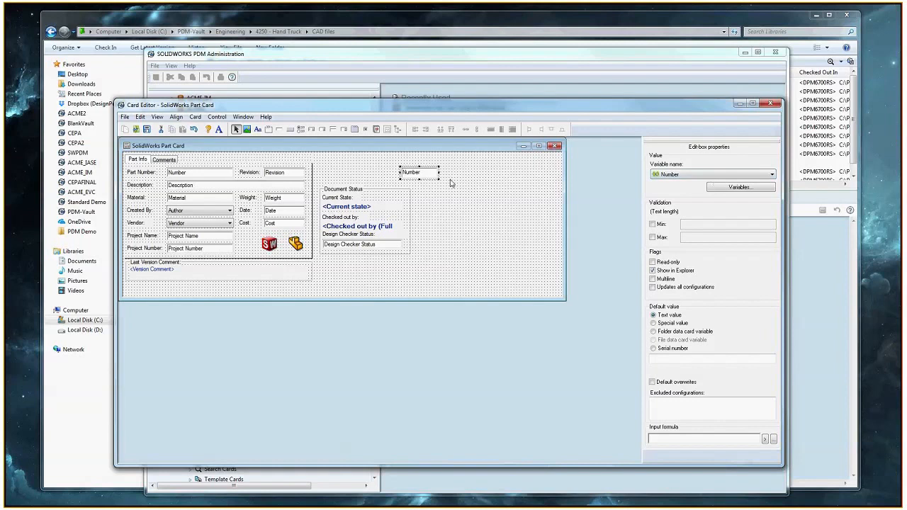
pyautogui.moveTo(565, 166)
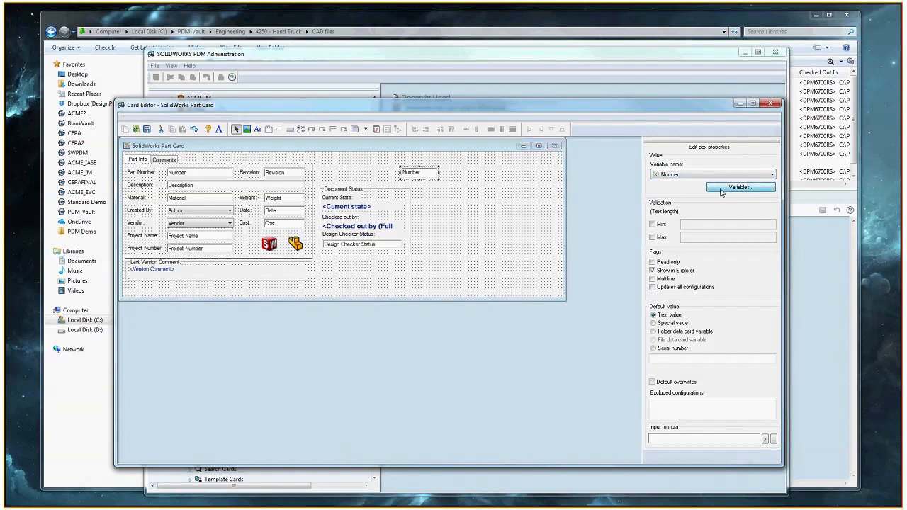
# Open the Number variable in Edit Variables to review its file-type attribute mappings.
pyautogui.click(740, 186)
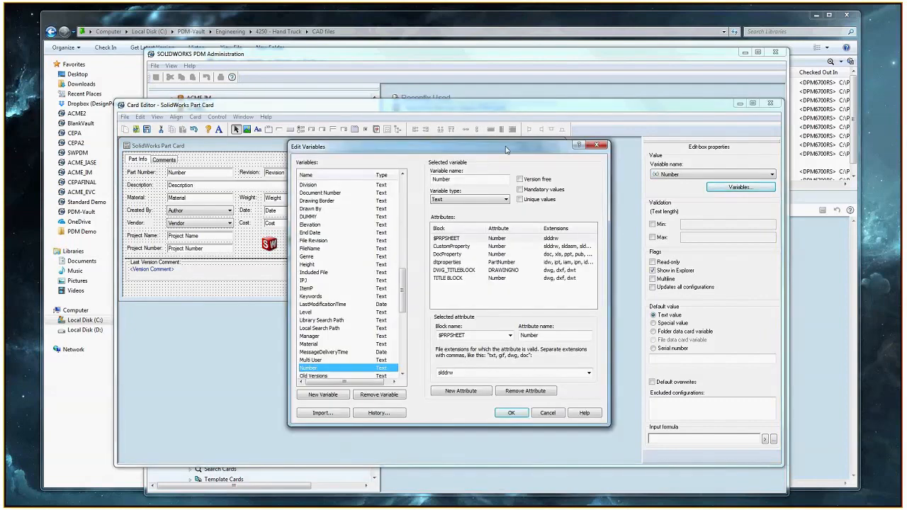
pyautogui.moveTo(354, 249)
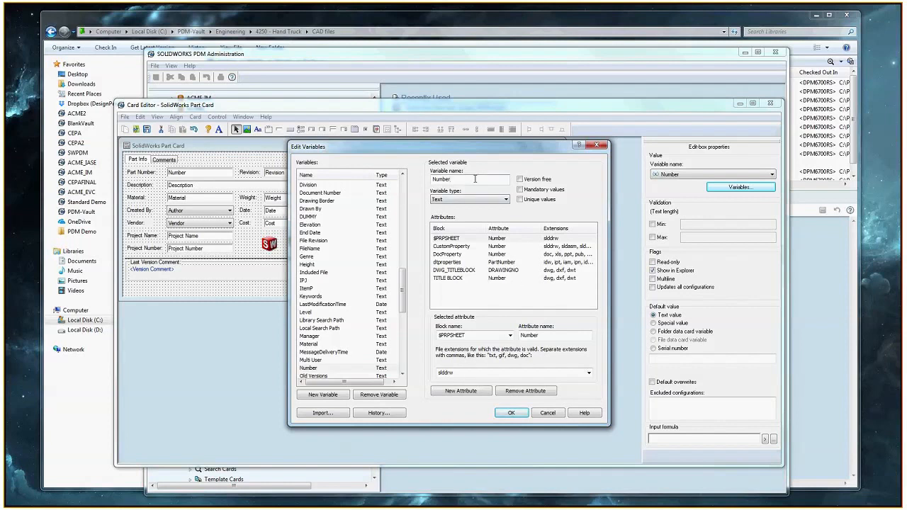
pyautogui.click(469, 179)
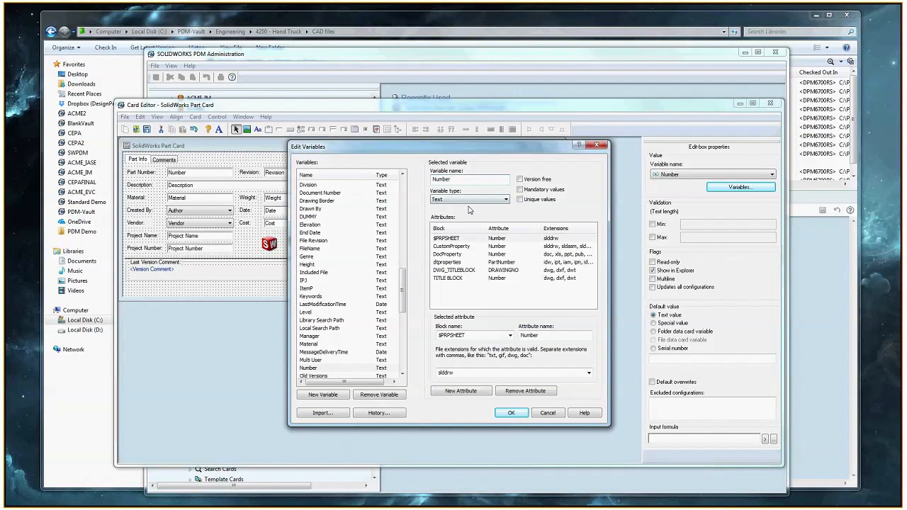
pyautogui.click(503, 199)
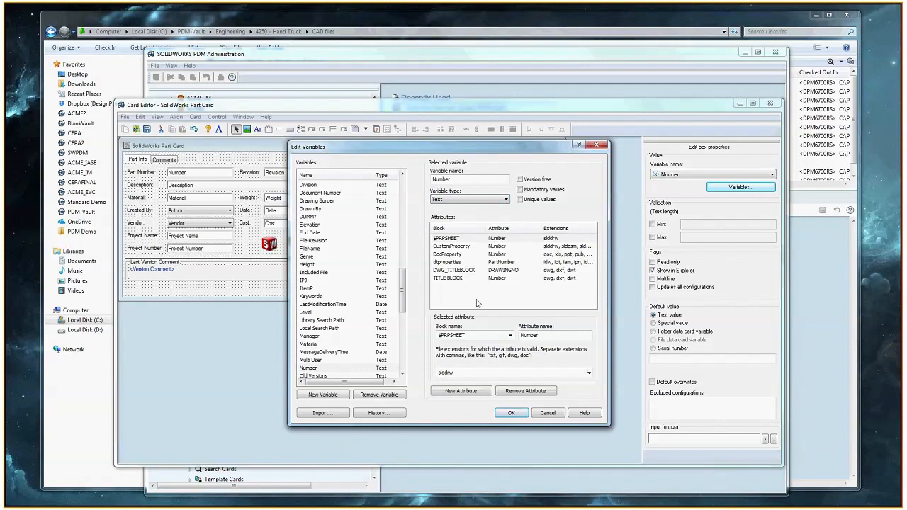
pyautogui.moveTo(505, 216)
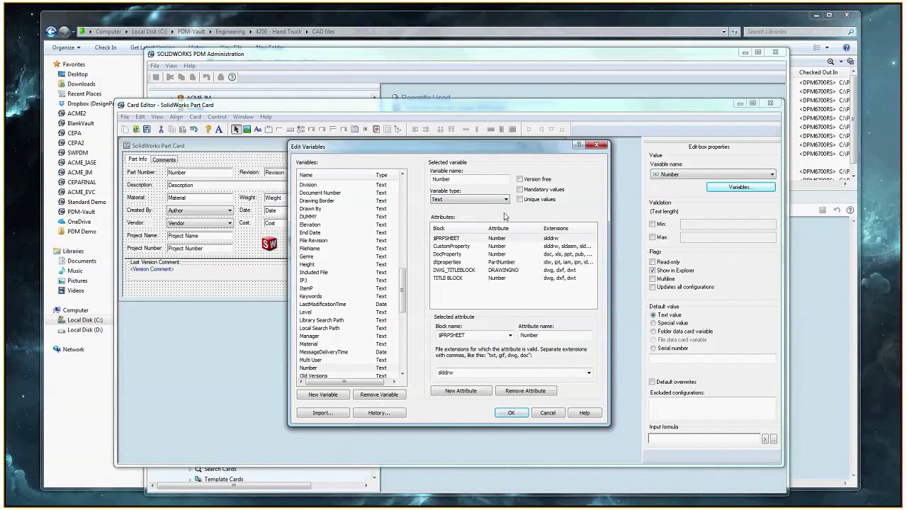
pyautogui.moveTo(542, 302)
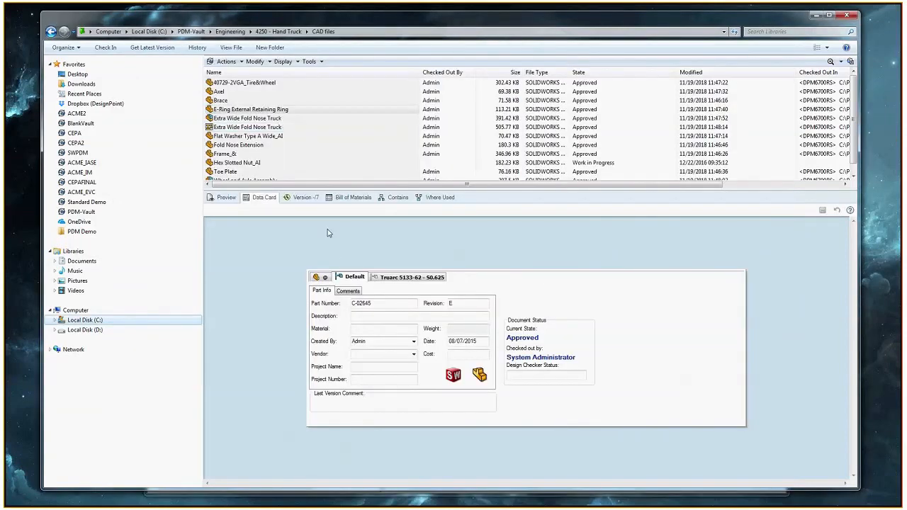
pyautogui.click(251, 109)
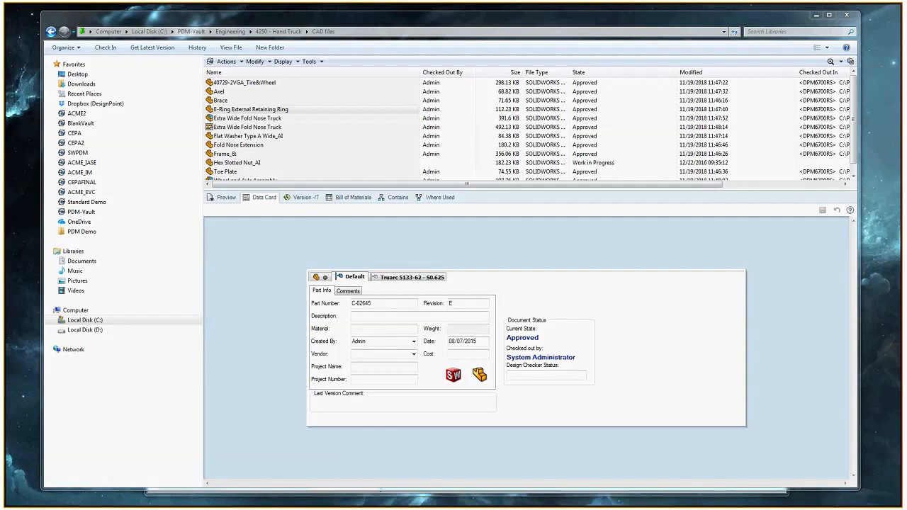
pyautogui.moveTo(503, 325)
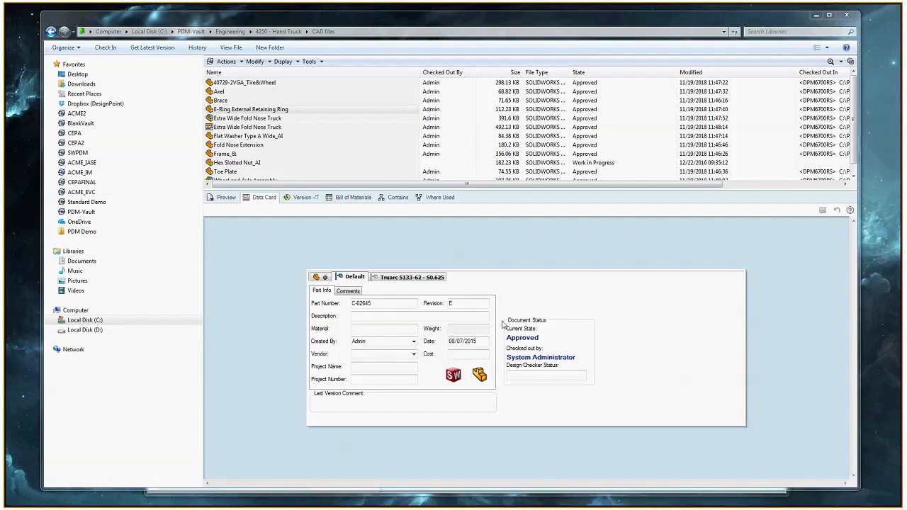
pyautogui.moveTo(510, 414)
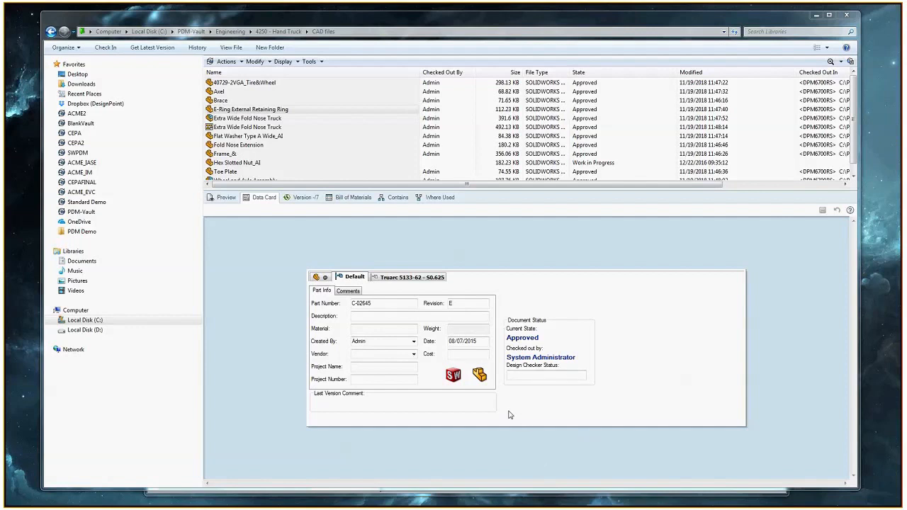
pyautogui.moveTo(527, 407)
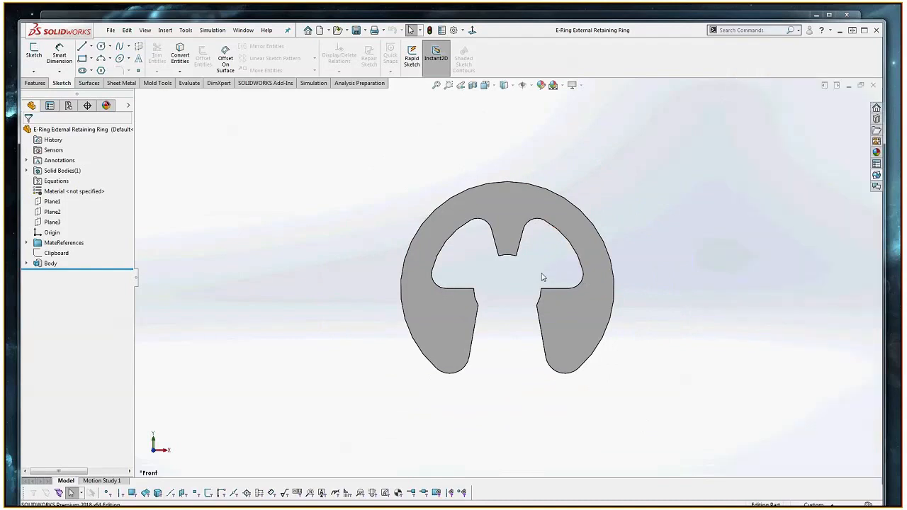
pyautogui.moveTo(411, 200)
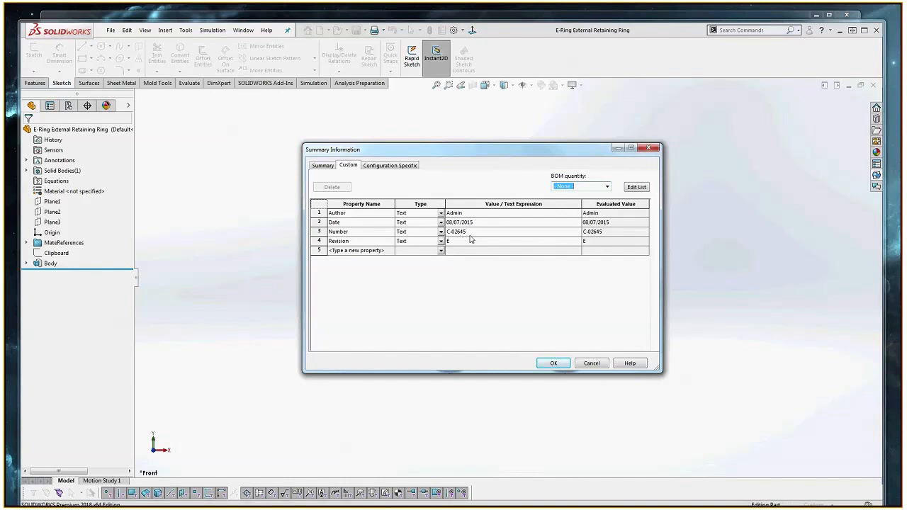
pyautogui.moveTo(455, 238)
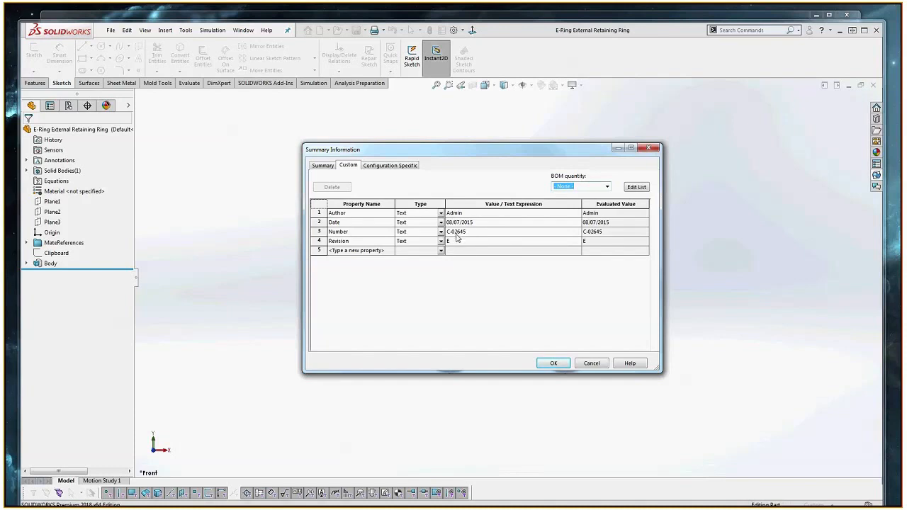
# Show the Number variable's block and attribute mappings in Edit Variables.
pyautogui.click(553, 363)
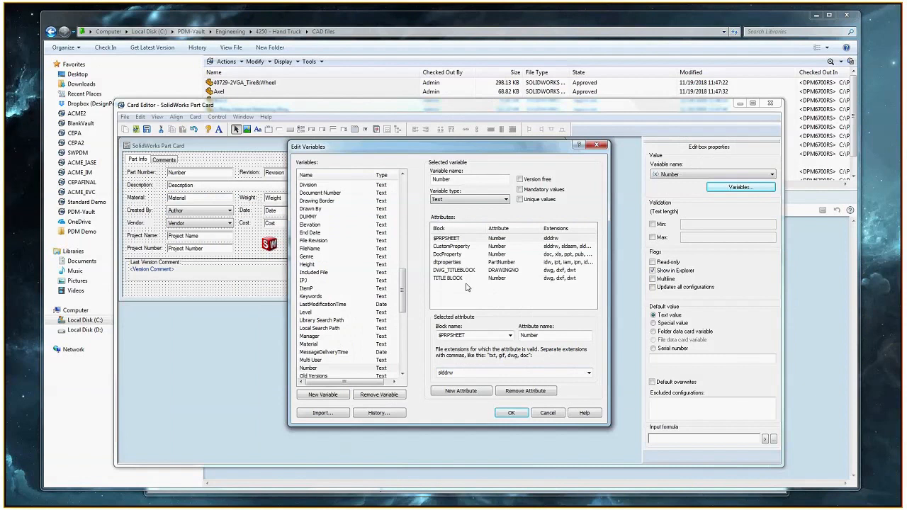
# Replace Number's old CustomProperty attribute with a new CustomProperty attribute named Number.
pyautogui.click(451, 245)
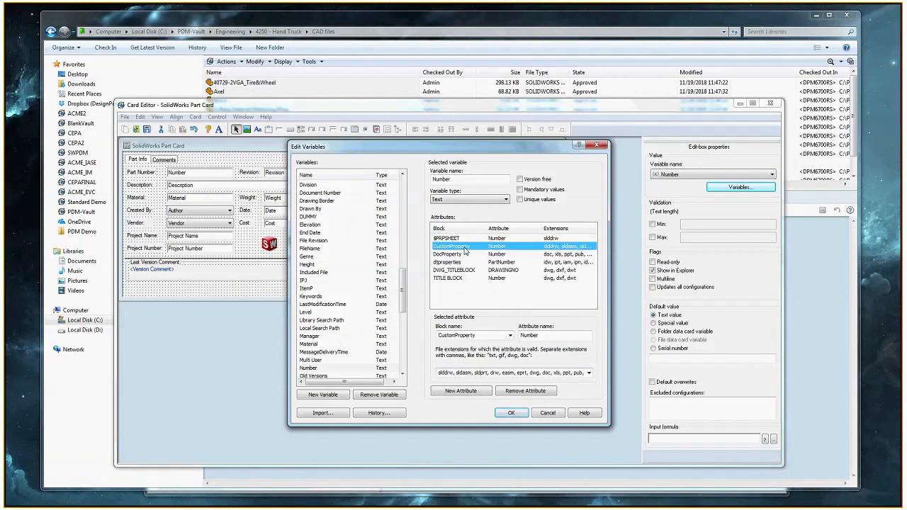
pyautogui.moveTo(464, 248)
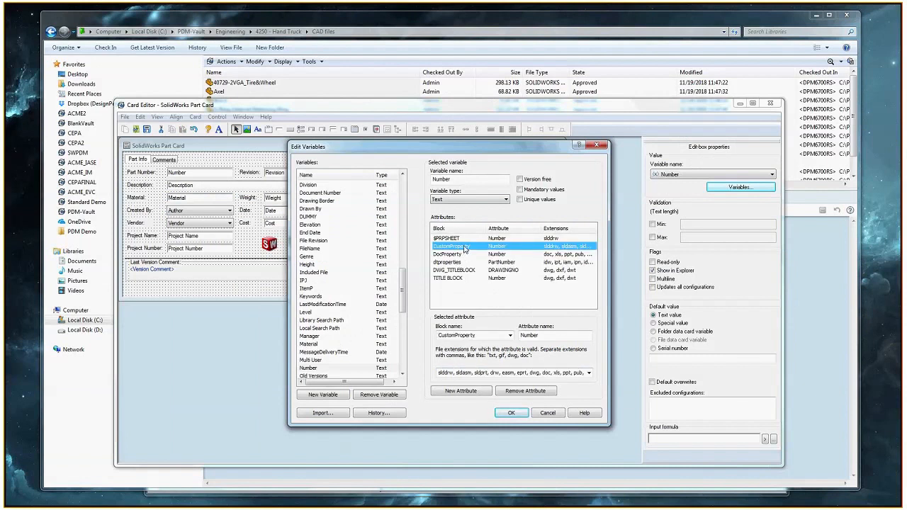
pyautogui.moveTo(477, 249)
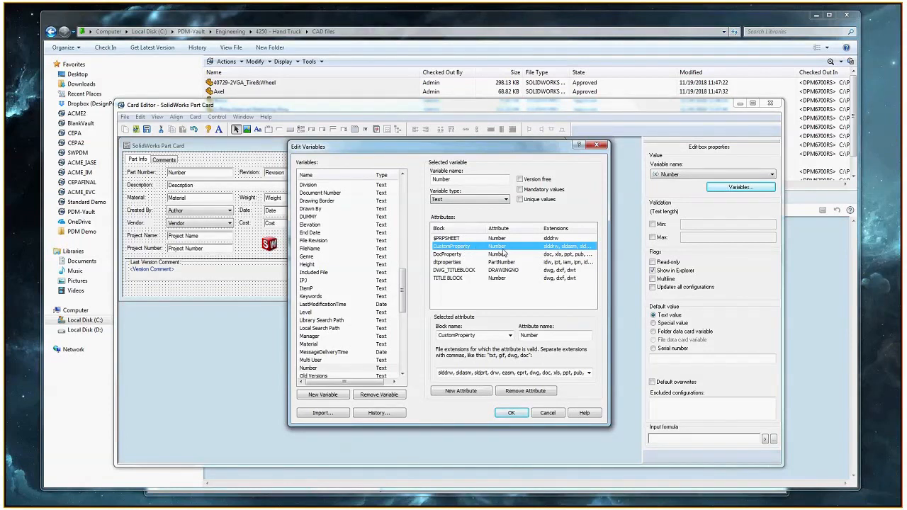
pyautogui.click(526, 390)
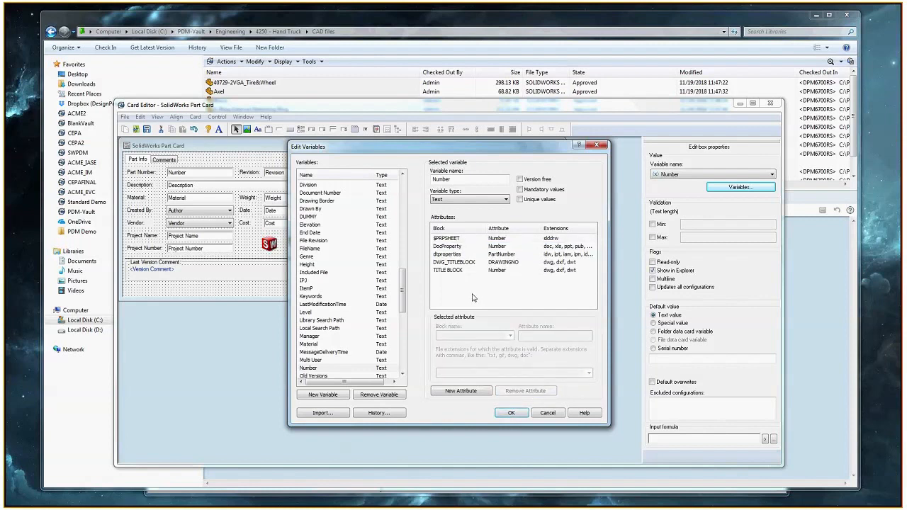
pyautogui.click(461, 390)
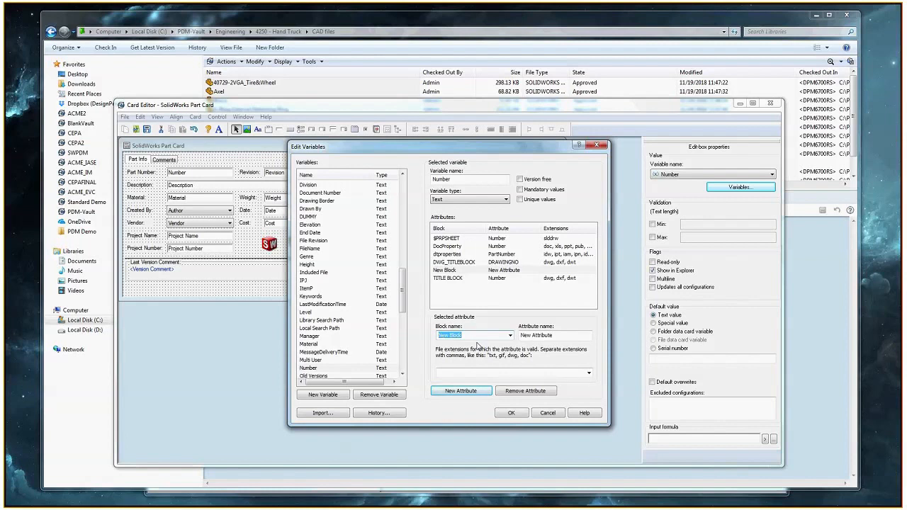
pyautogui.moveTo(436, 343)
pyautogui.write('CustomProperty')
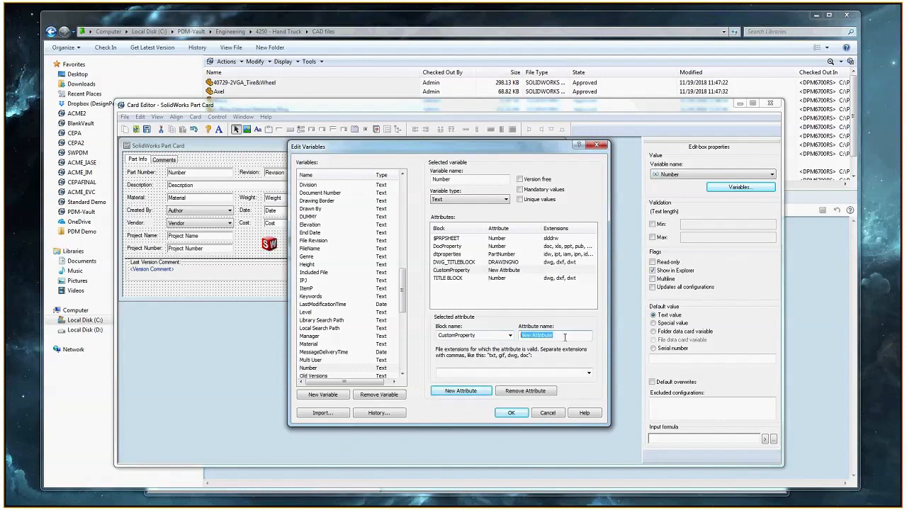
pyautogui.write('N')
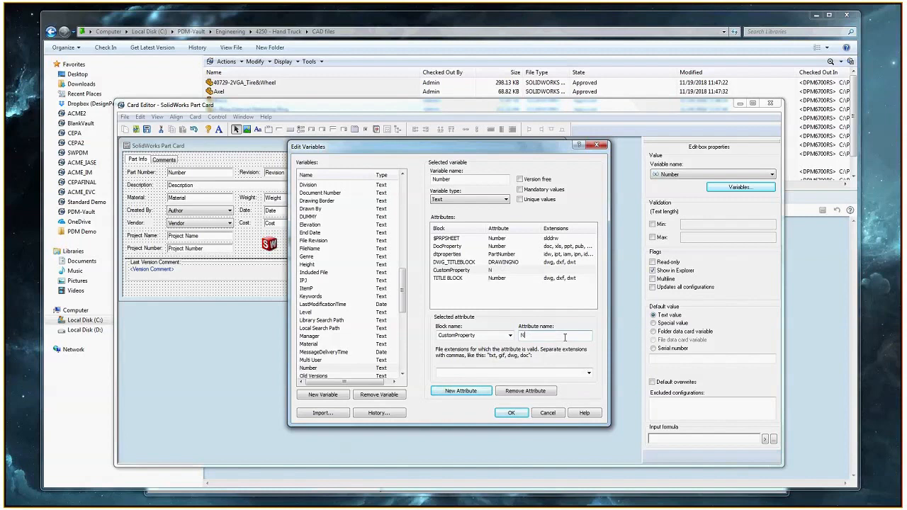
pyautogui.write('Number')
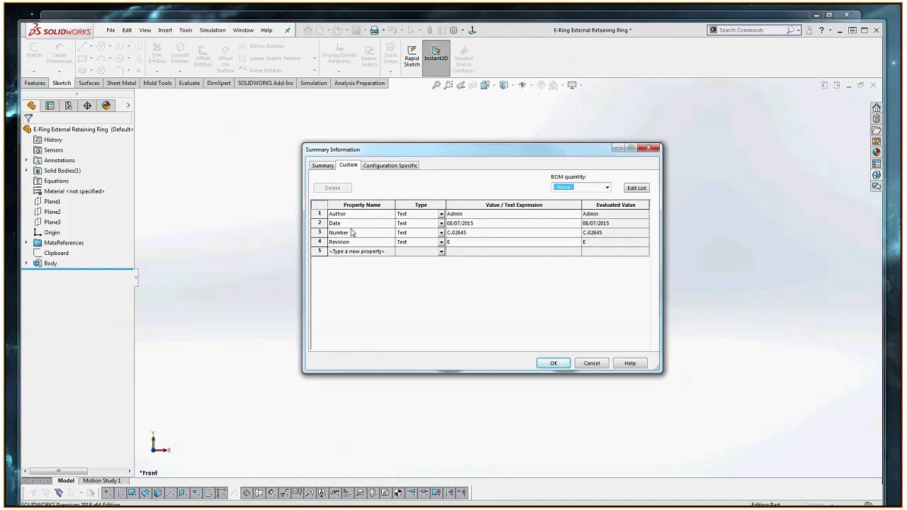
# Accept the Summary Information dialog with OK, leaving Number as C-02645.
pyautogui.click(553, 362)
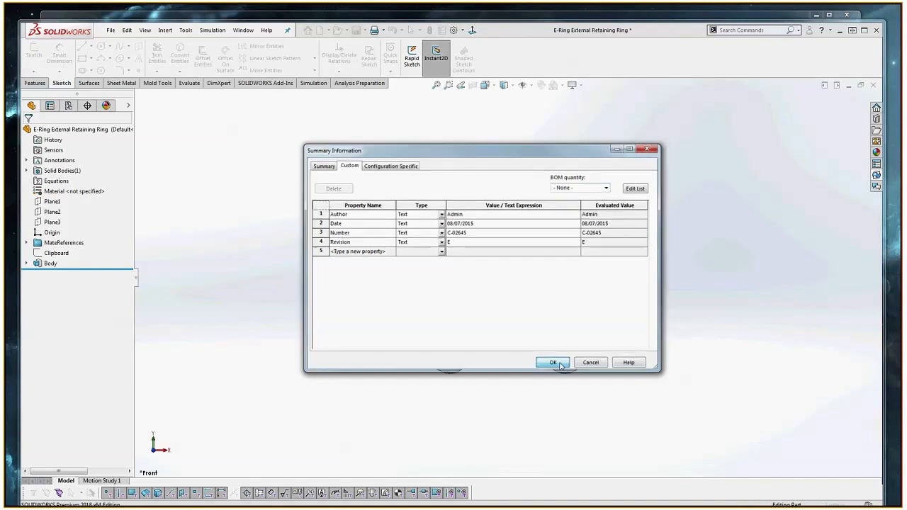
pyautogui.click(552, 362)
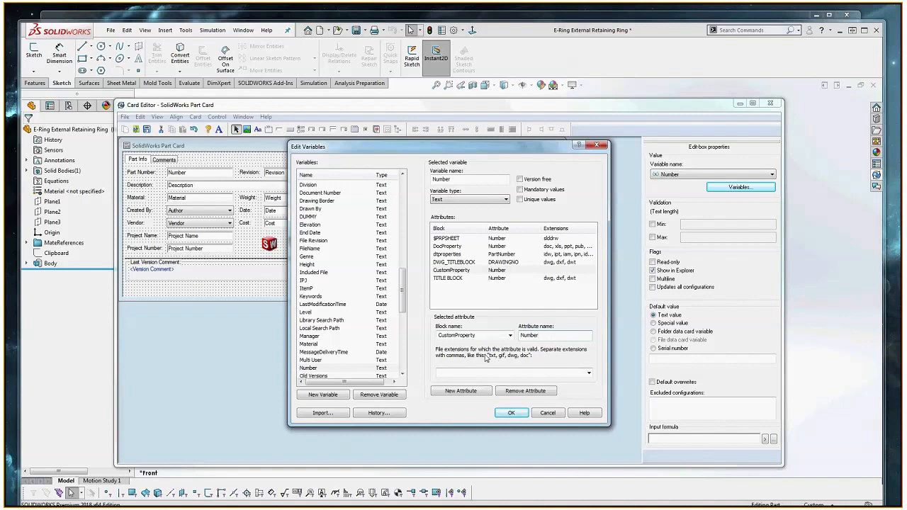
pyautogui.moveTo(596, 368)
pyautogui.write('slddrw, sldasm, sldprt')
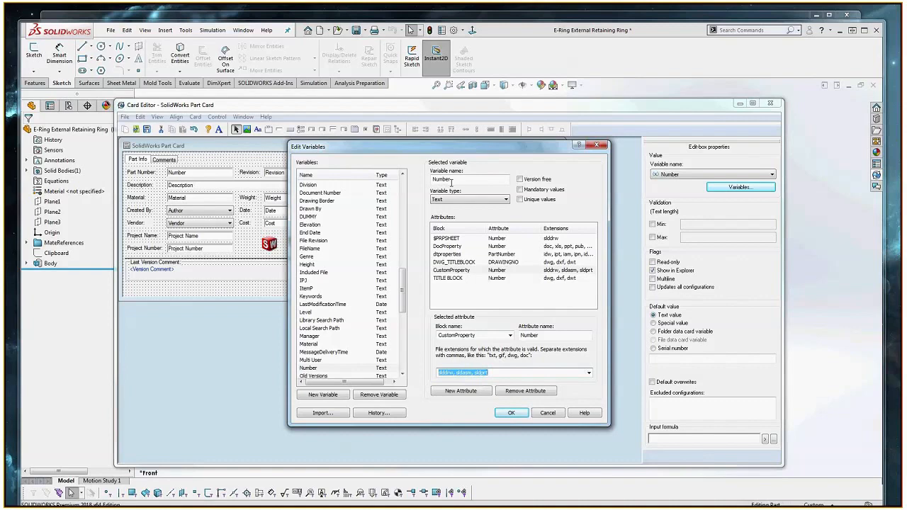
# Confirm the Number variable's CustomProperty attribute for slddrw, sldasm and sldprt files.
pyautogui.click(512, 412)
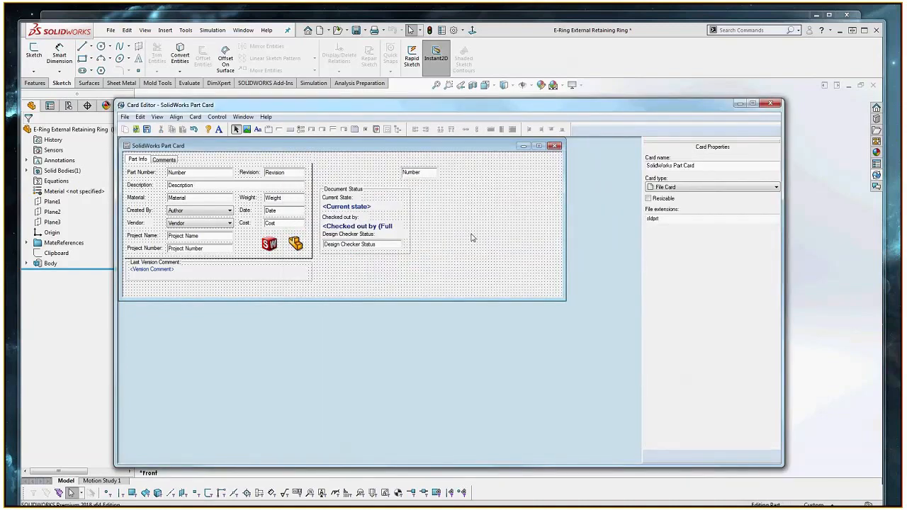
pyautogui.moveTo(330, 265)
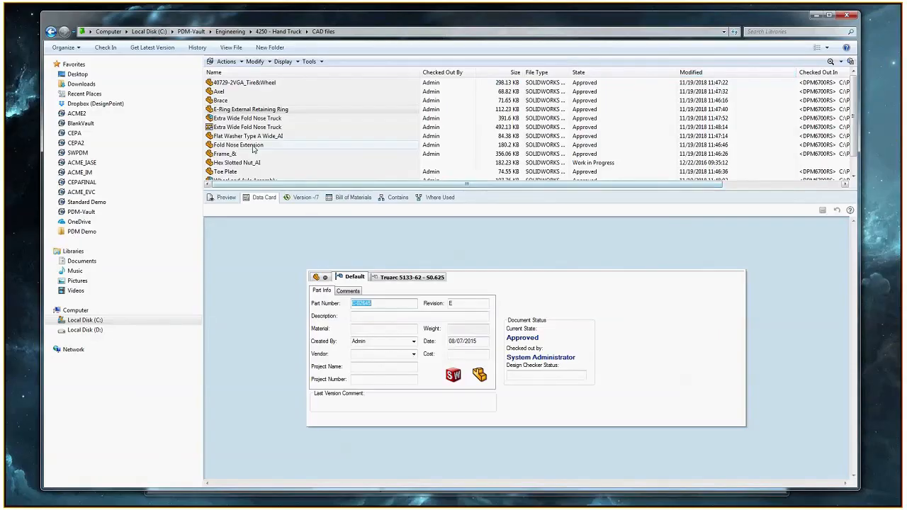
# Select another vault file, then reselect E-Ring External Retaining Ring to reload its card showing C-02645.
pyautogui.click(247, 118)
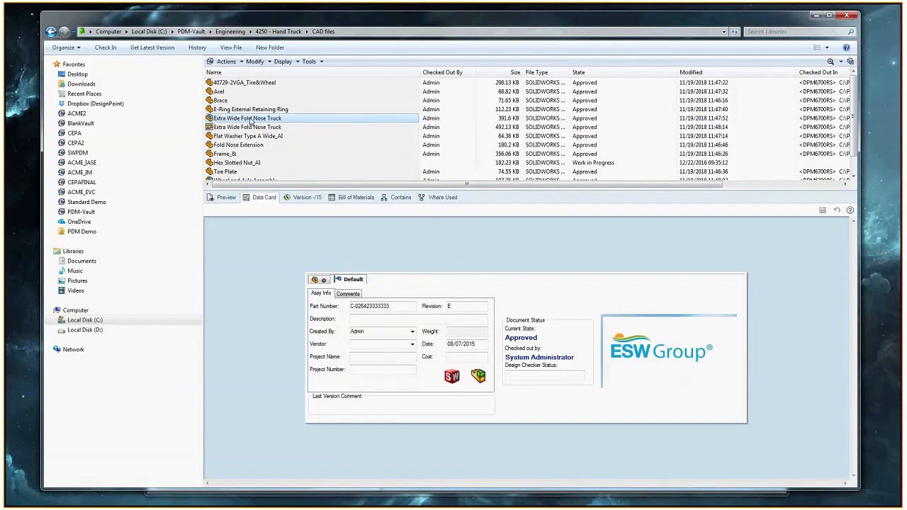
pyautogui.click(252, 109)
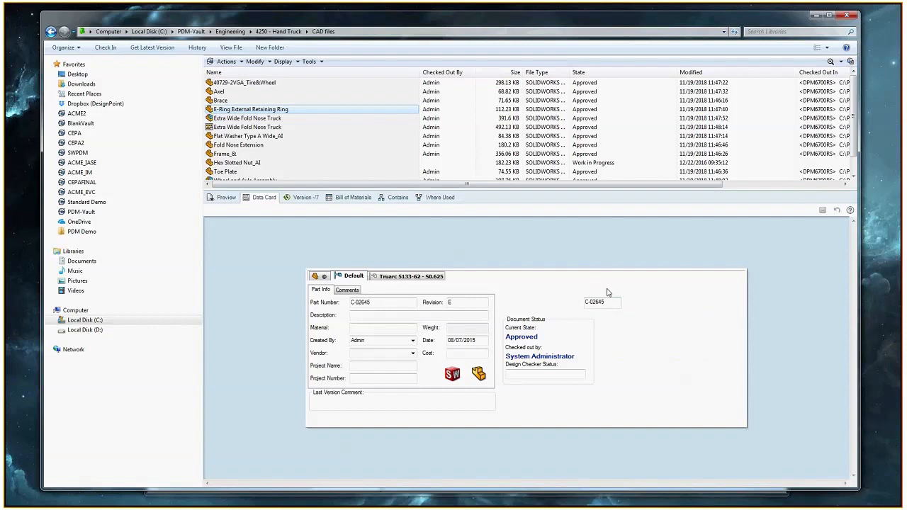
pyautogui.moveTo(637, 305)
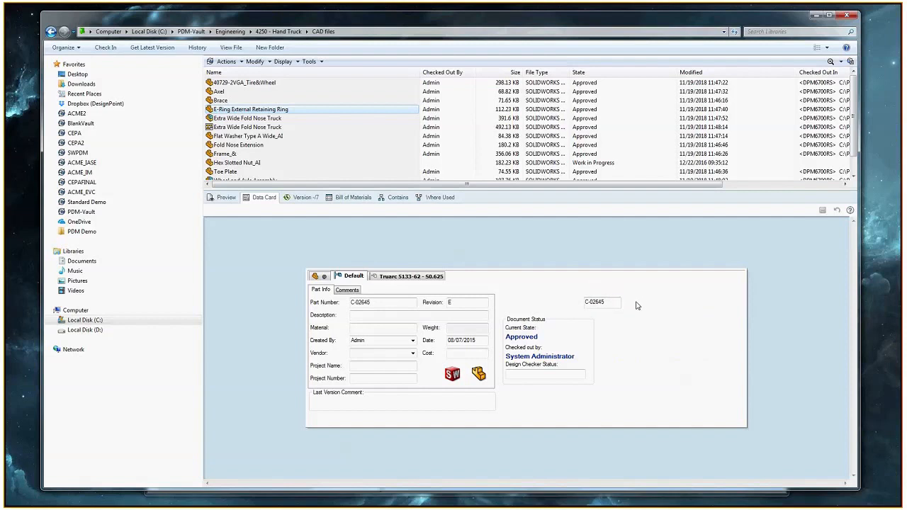